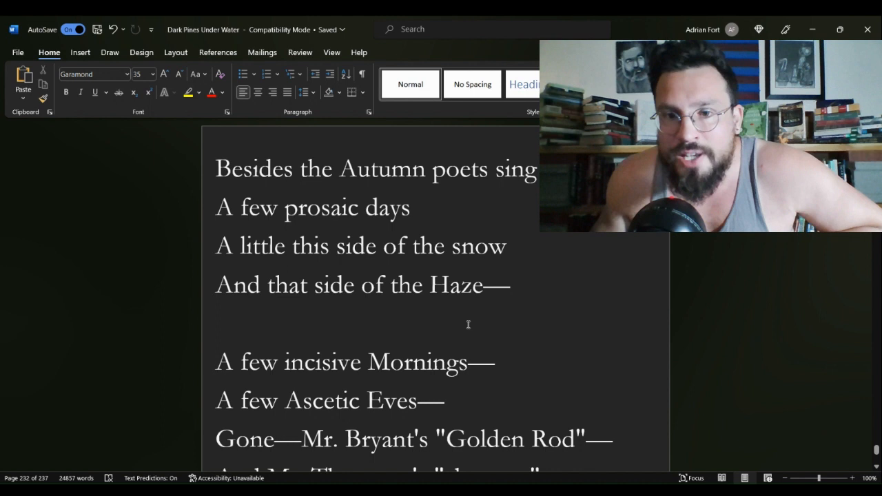
mouse_move(466, 319)
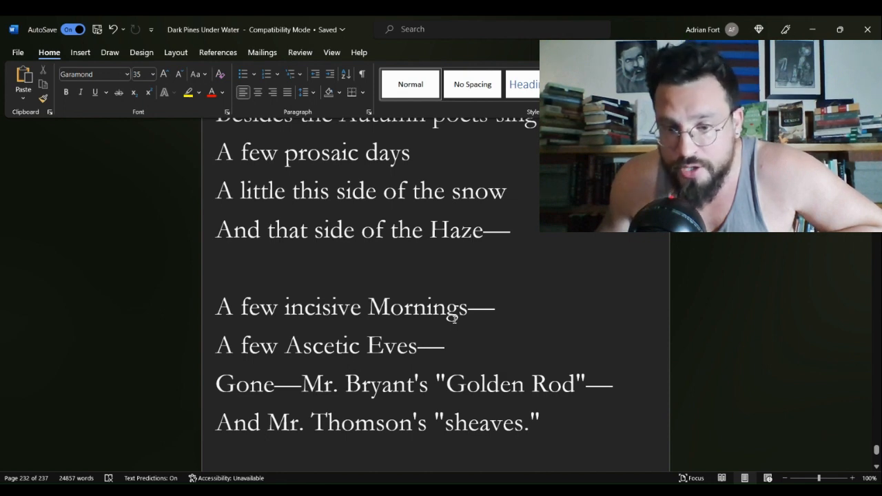
Step: Scroll through the pasted poem to its closing line 'Thy windy will to bear!' and back to the opening stanza
scroll(down, 3)
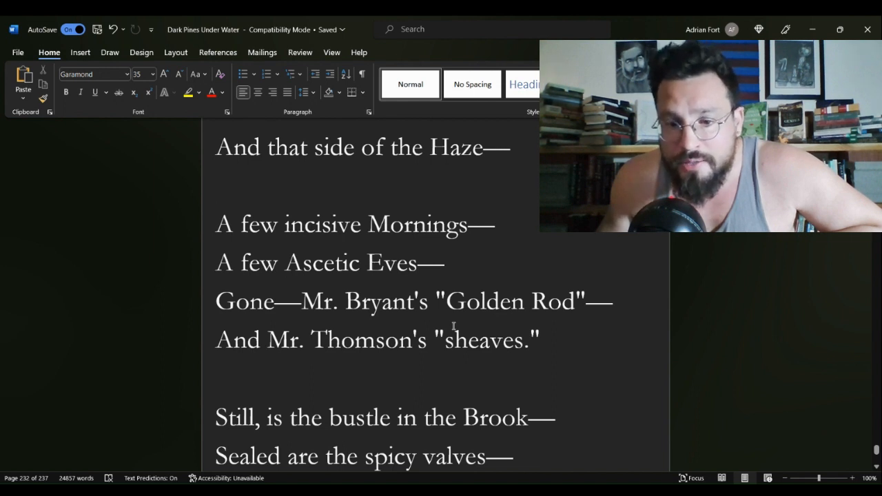
scroll(down, 3)
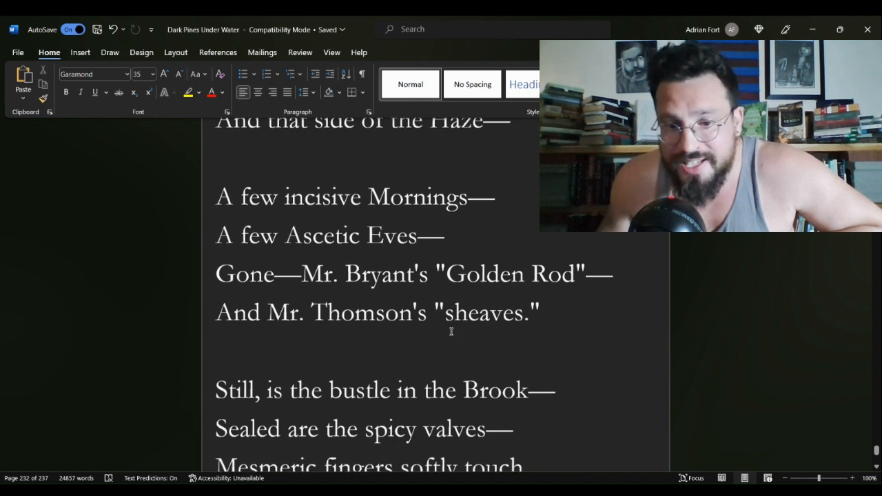
scroll(down, 3)
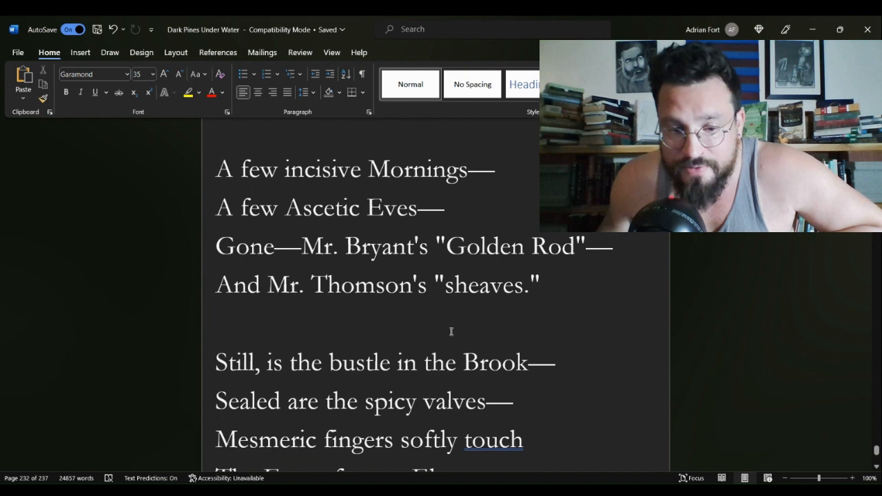
scroll(down, 3)
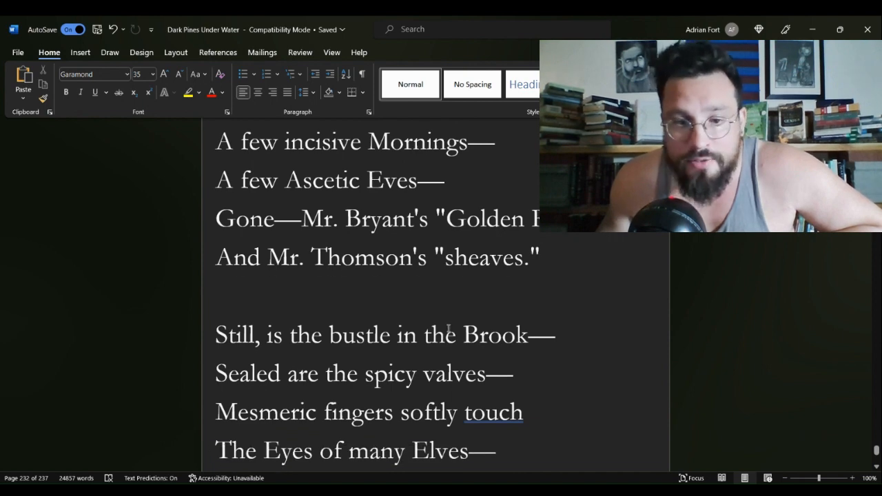
scroll(down, 3)
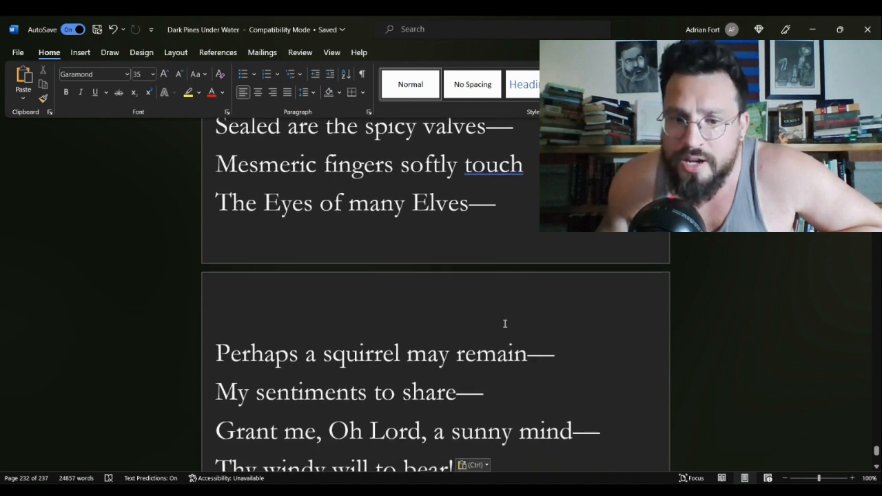
scroll(down, 3)
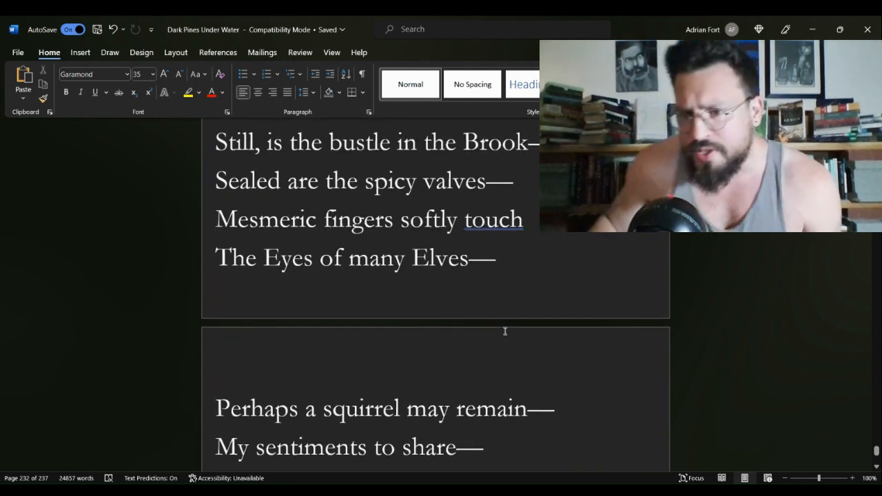
scroll(down, 3)
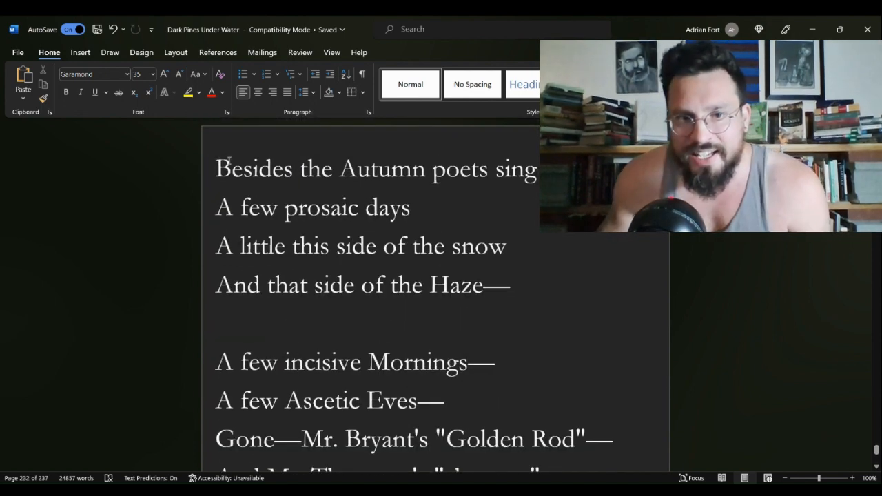
mouse_move(155, 241)
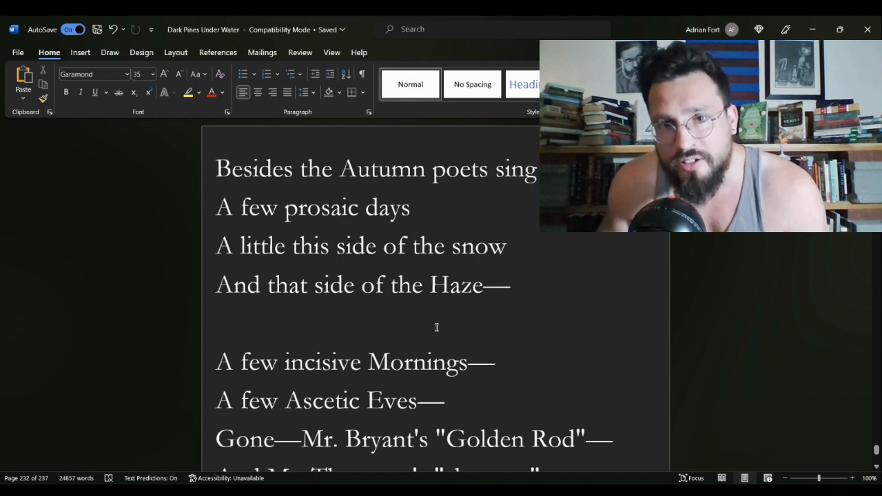
scroll(down, 3)
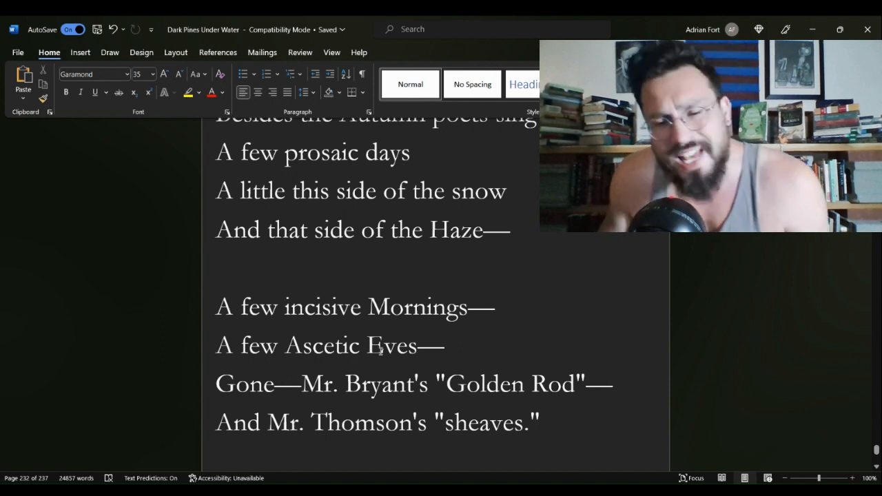
scroll(down, 3)
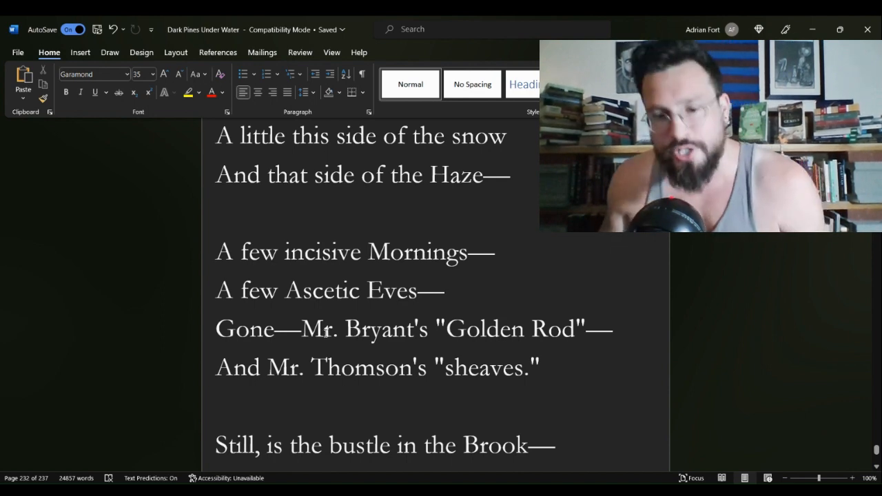
scroll(down, 3)
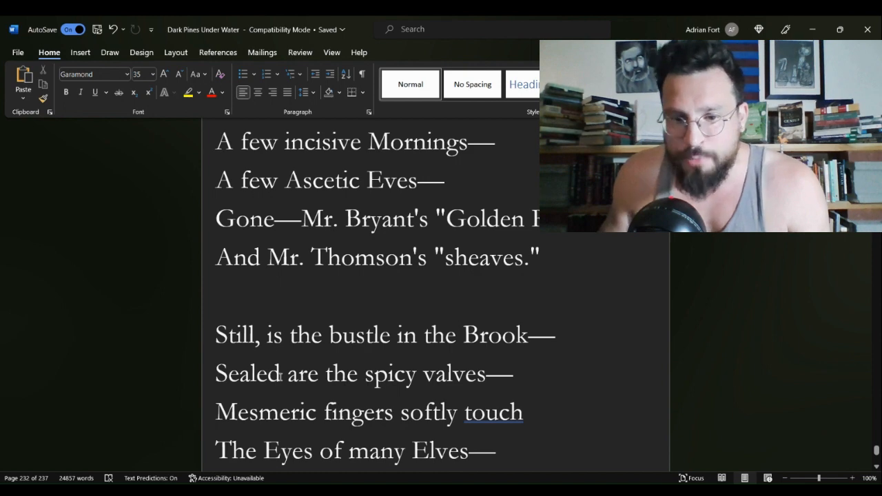
scroll(down, 3)
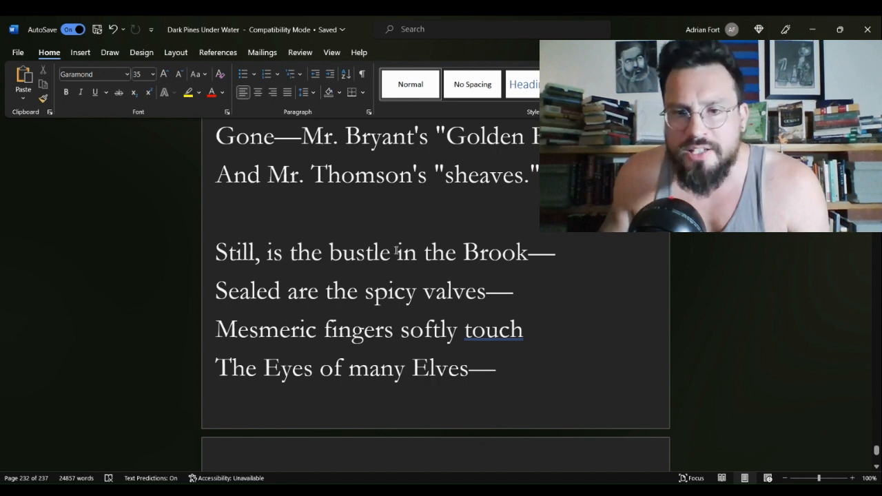
scroll(down, 3)
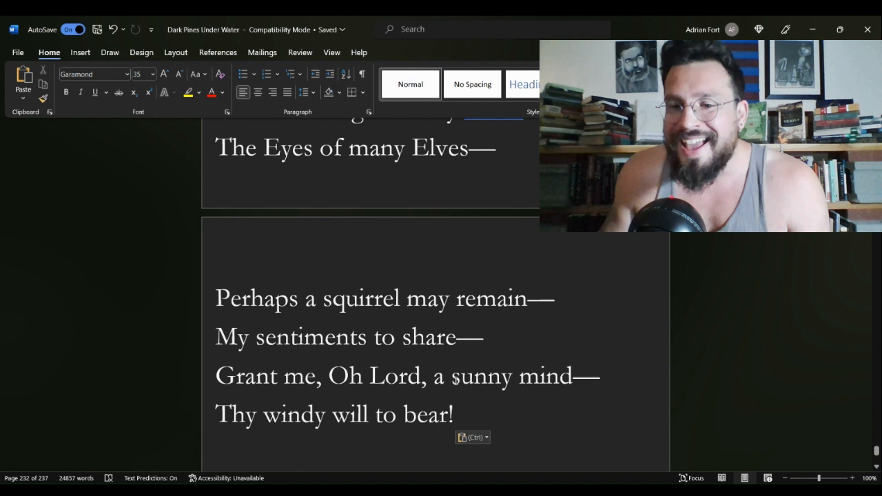
drag(451, 376, 601, 376)
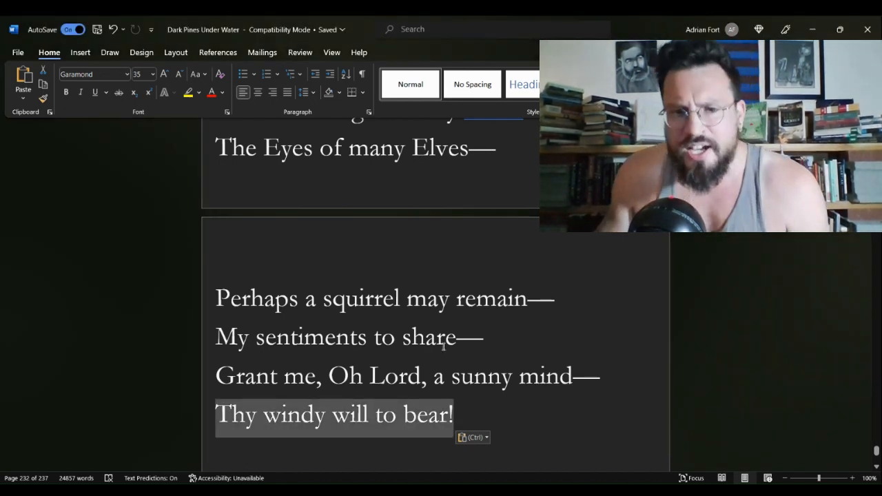
scroll(down, 3)
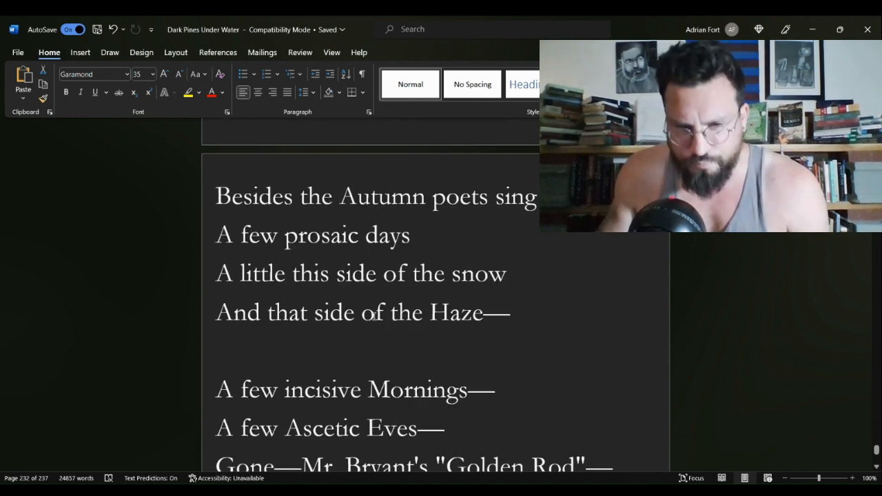
Step: Highlight 'Gone—Mr. Bryant's "Golden Rod"—' and 'And Mr. Thomson's "sheaves."' in yellow
scroll(down, 3)
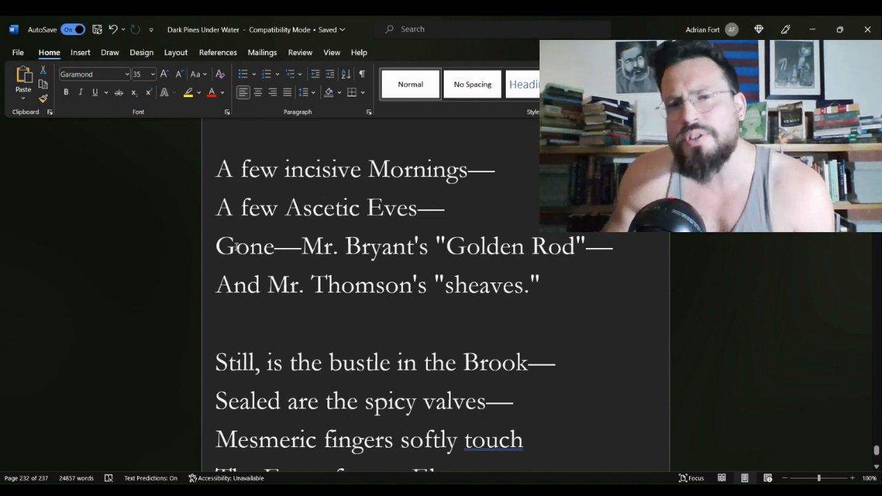
drag(215, 245, 540, 284)
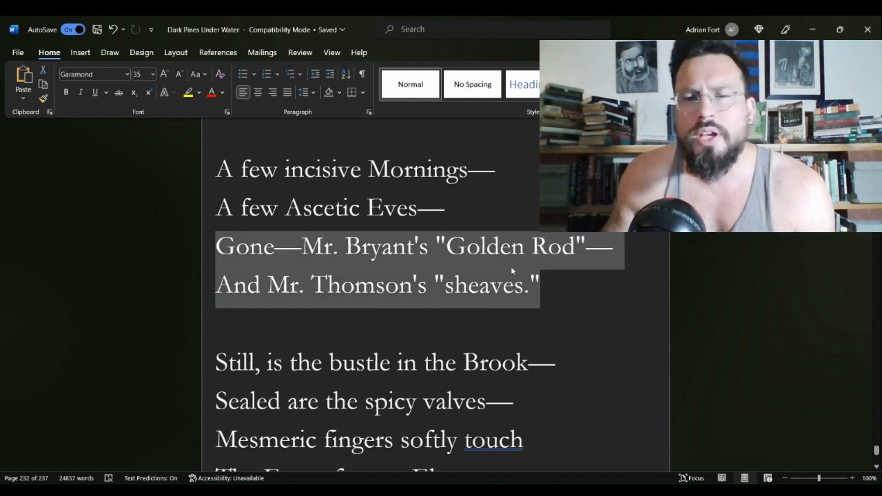
click(187, 92)
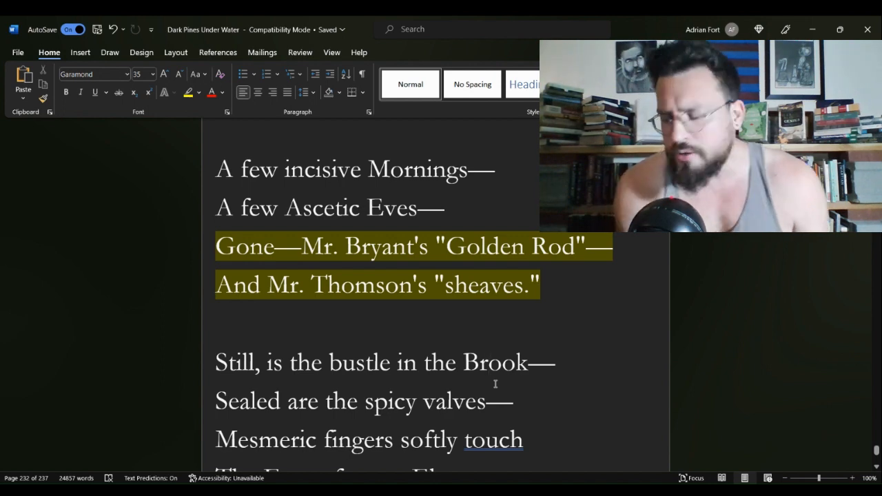
scroll(down, 3)
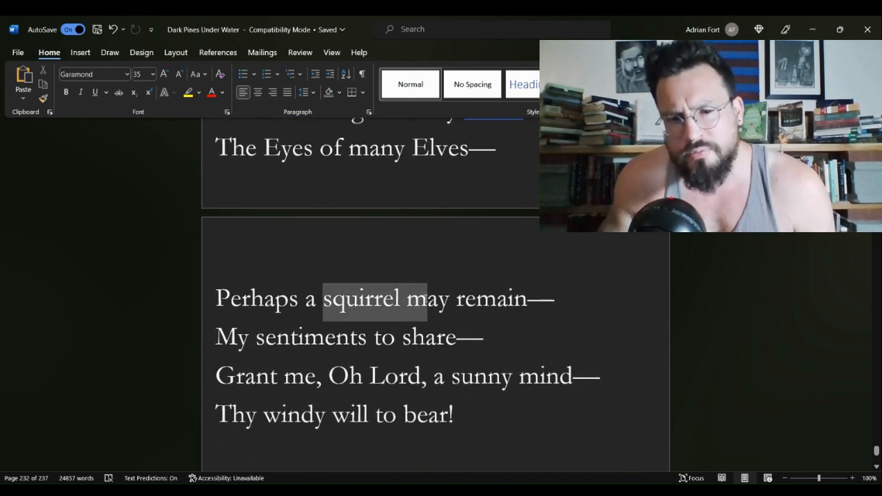
drag(427, 298, 526, 299)
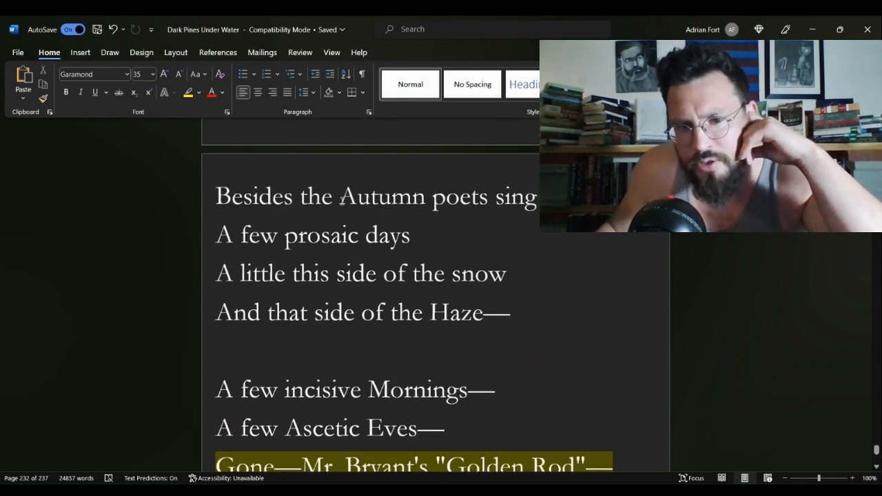
drag(338, 196, 538, 196)
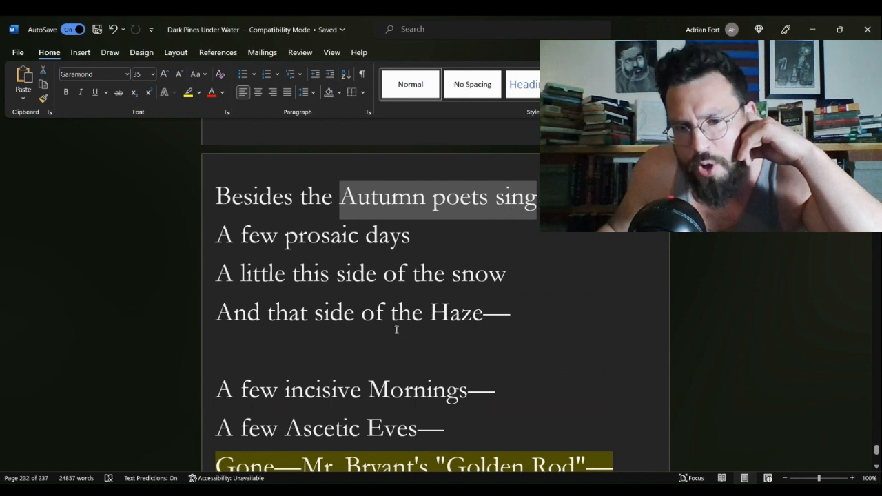
scroll(down, 3)
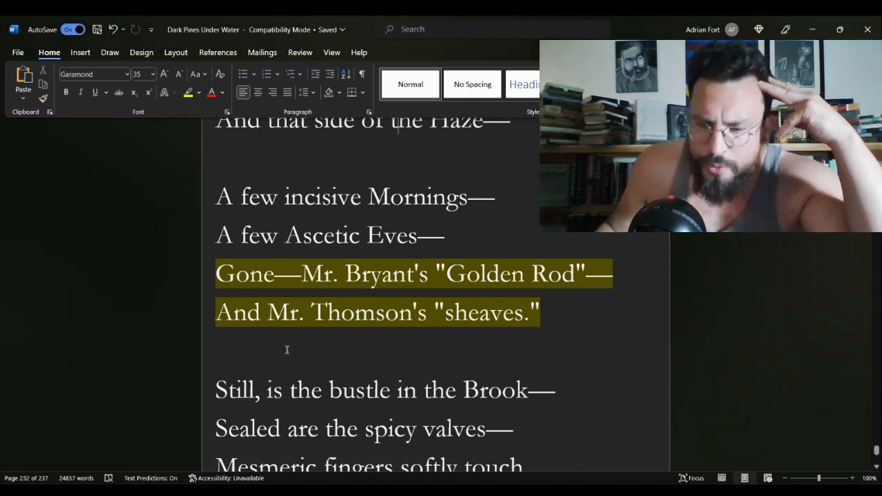
scroll(down, 3)
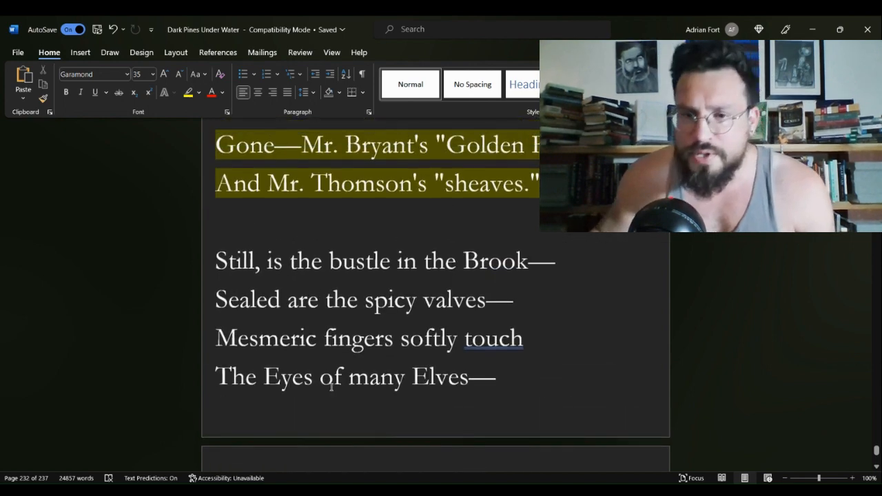
Step: Highlight 'Perhaps a squirrel may remain—' and 'My sentiments to share—' in yellow in the last stanza
scroll(down, 3)
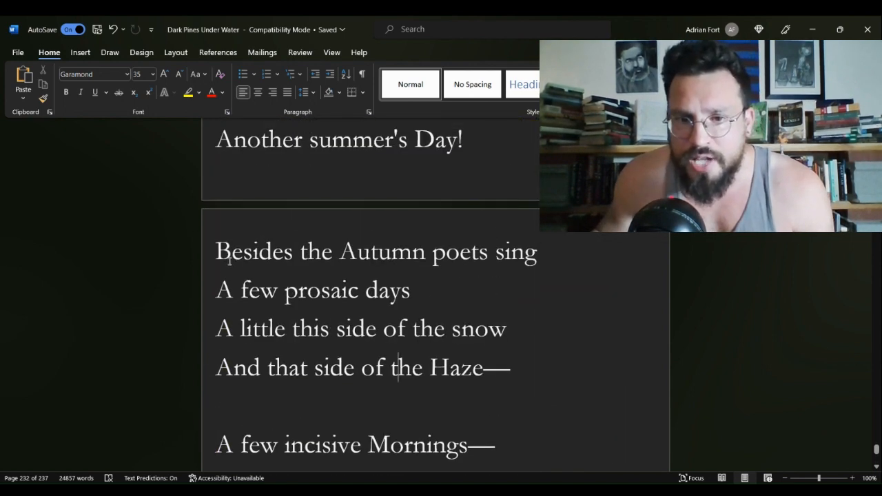
drag(215, 251, 410, 289)
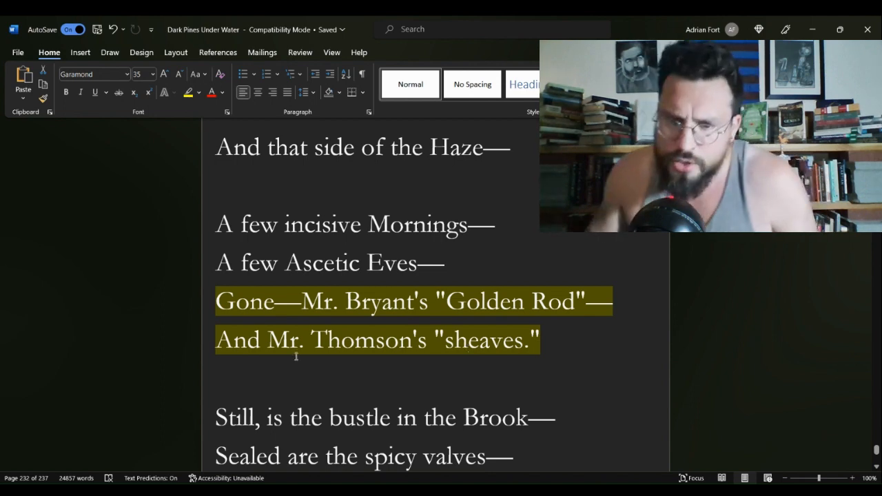
scroll(down, 3)
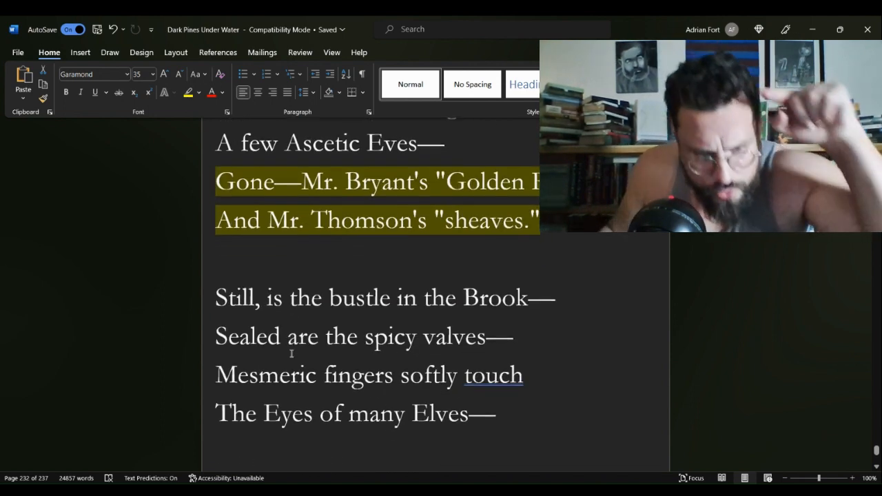
scroll(down, 3)
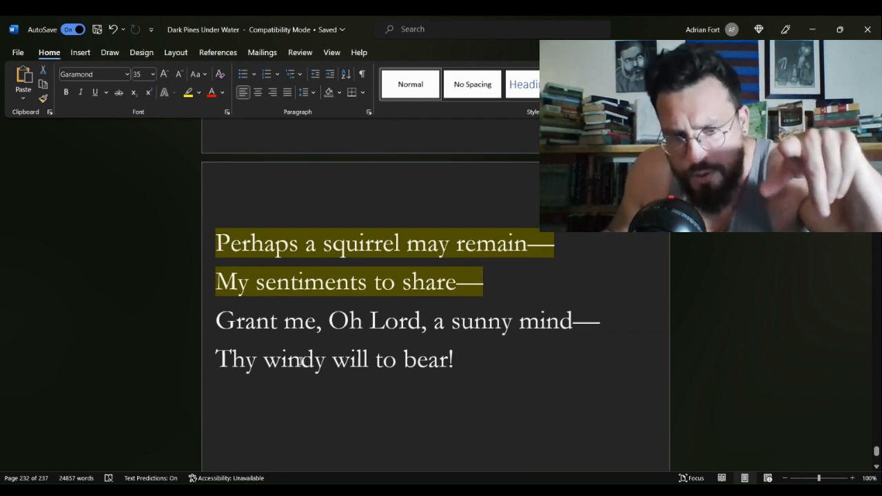